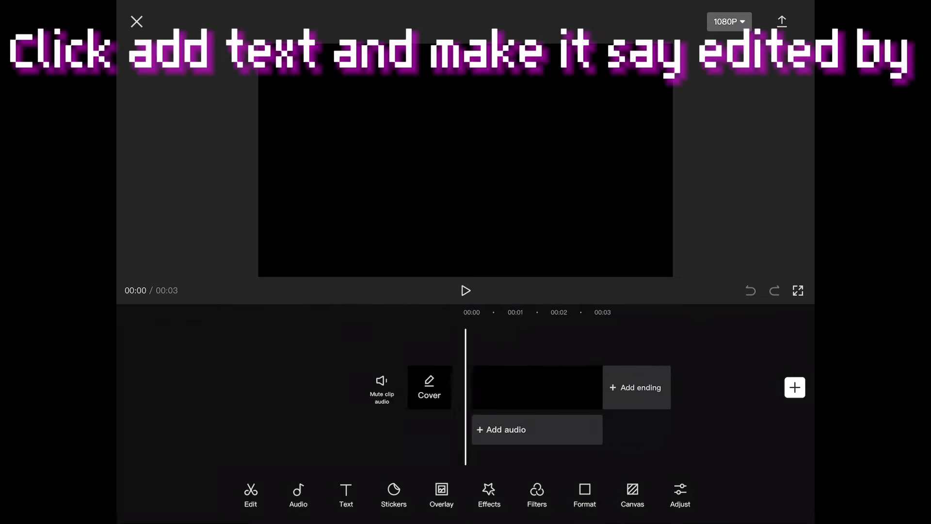
# Add a new text layer on the black clip reading "Edited by".
pyautogui.click(345, 495)
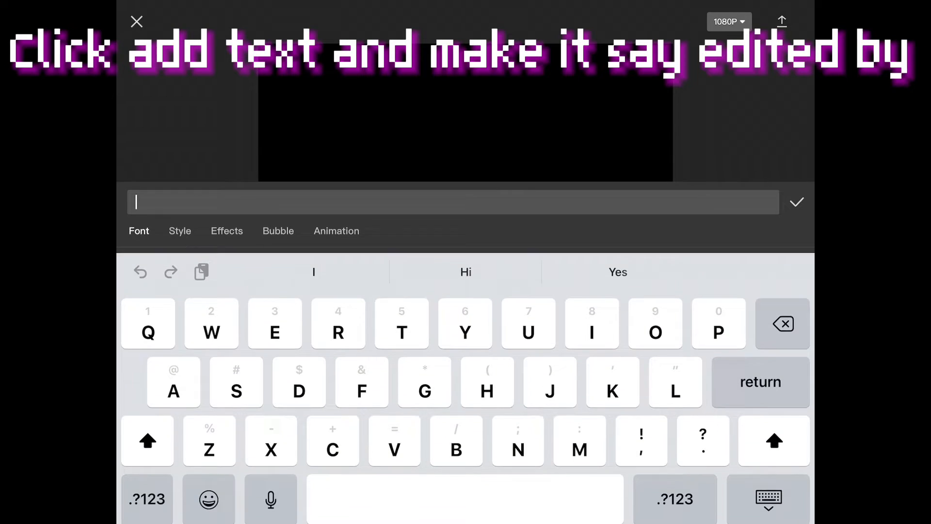
pyautogui.write('Edited')
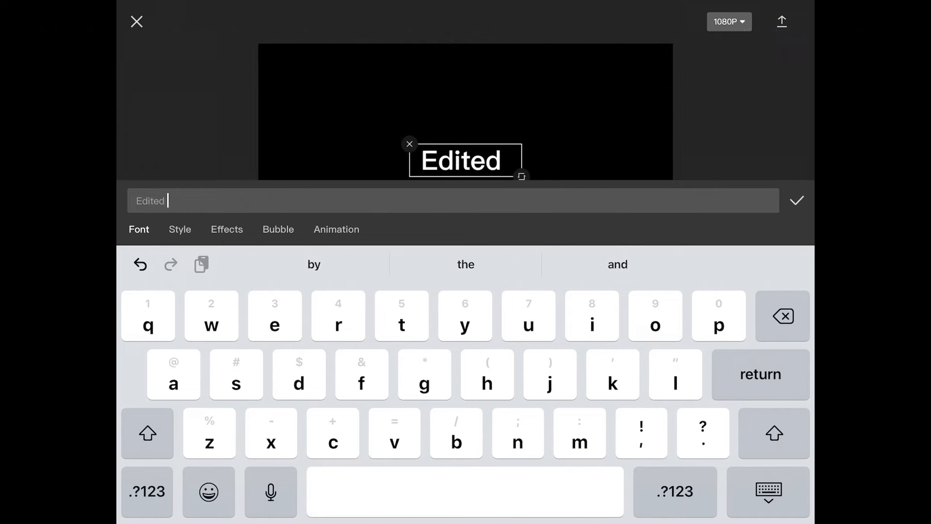
pyautogui.write('by')
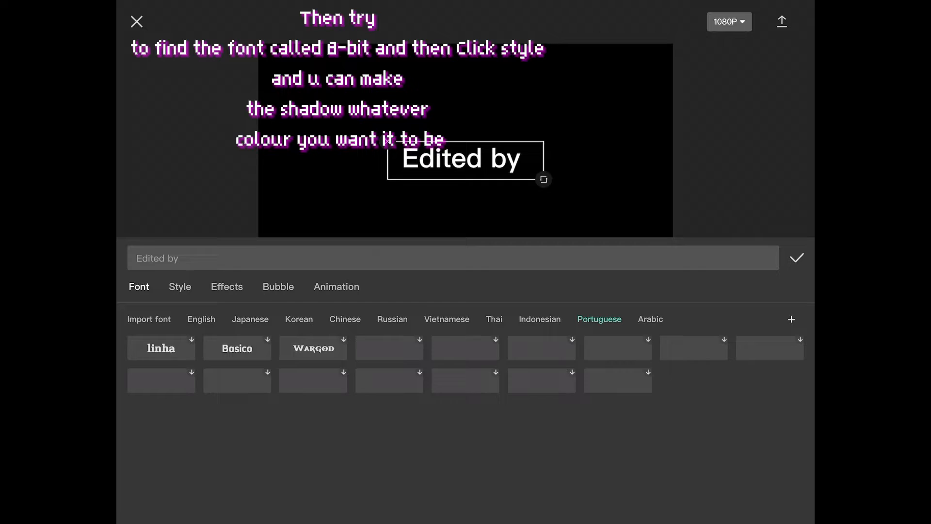
# Set the "Edited by" text in the 8-bit pixel font.
pyautogui.click(345, 319)
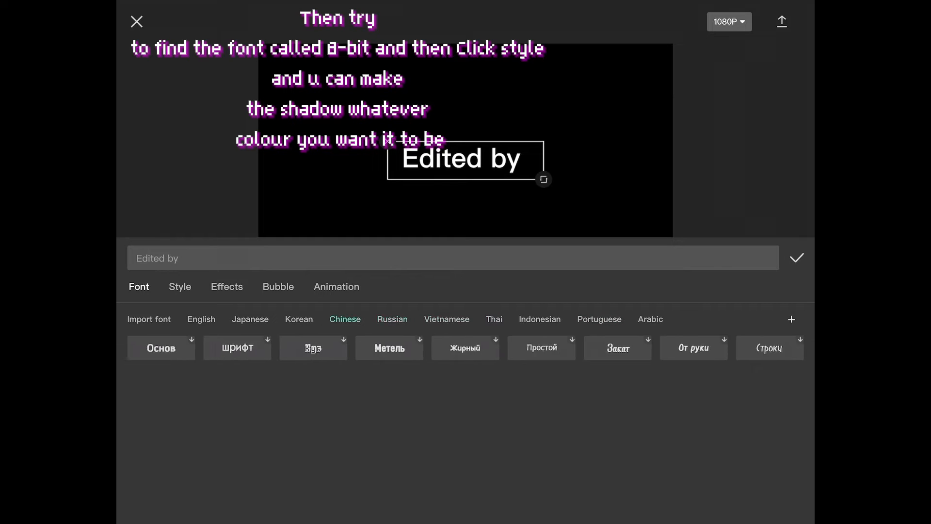
pyautogui.click(494, 320)
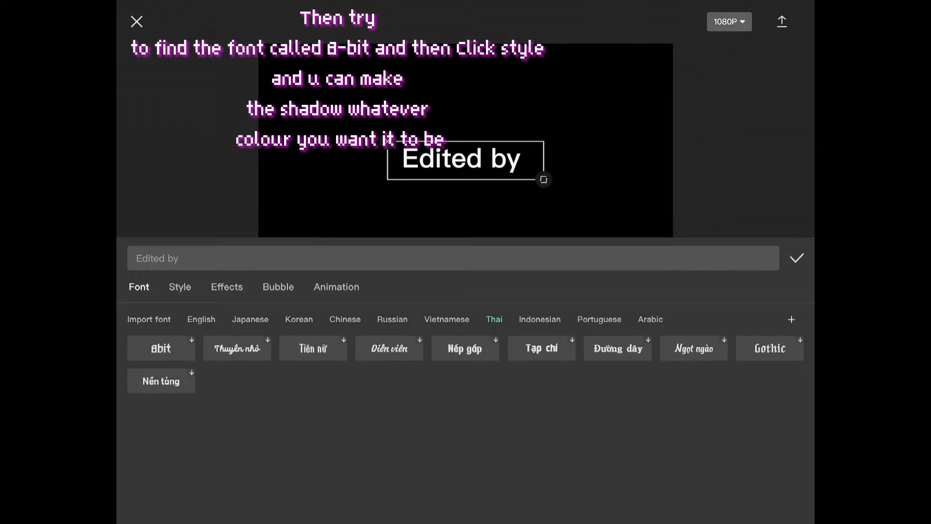
pyautogui.click(539, 319)
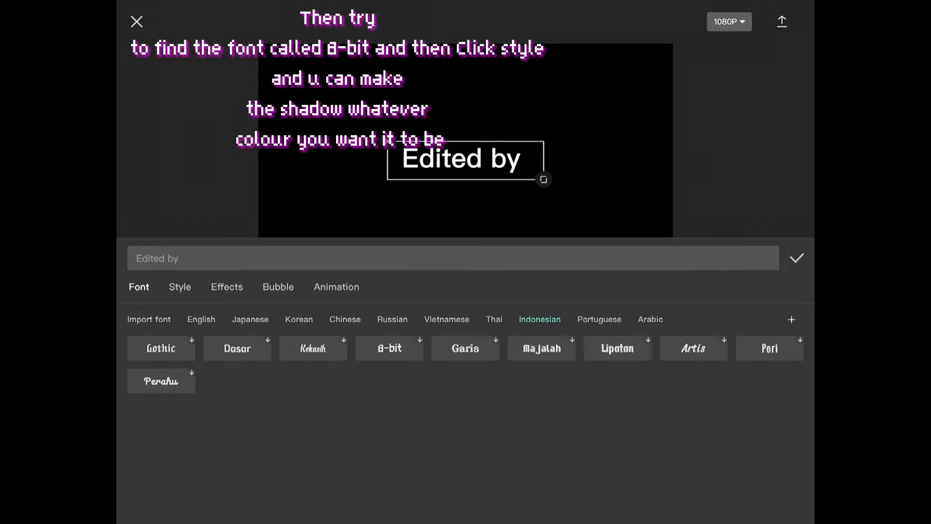
pyautogui.click(388, 347)
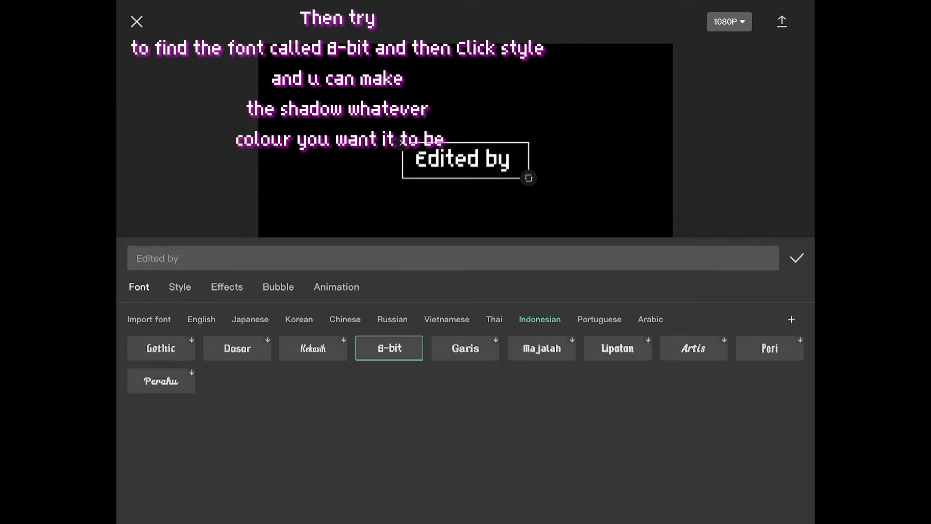
# Give the text a magenta shadow in Style and confirm the edits.
pyautogui.click(180, 287)
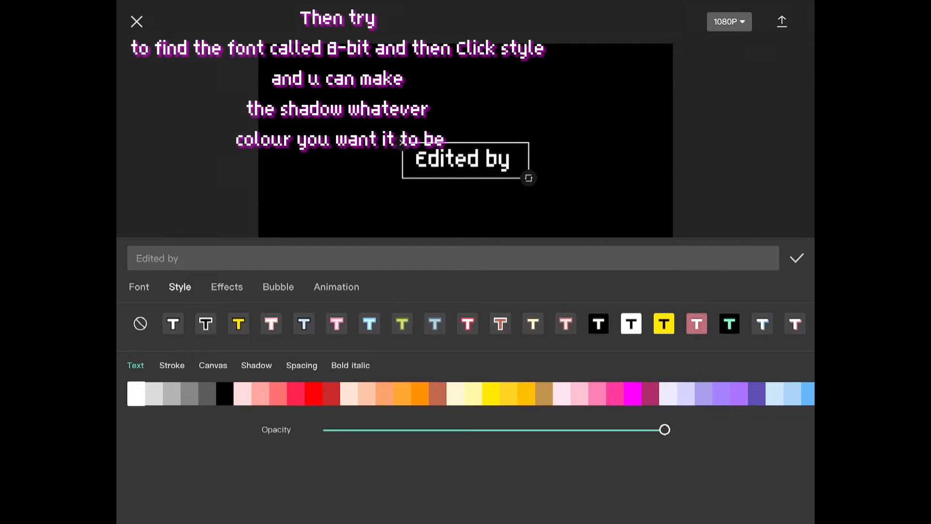
pyautogui.click(256, 365)
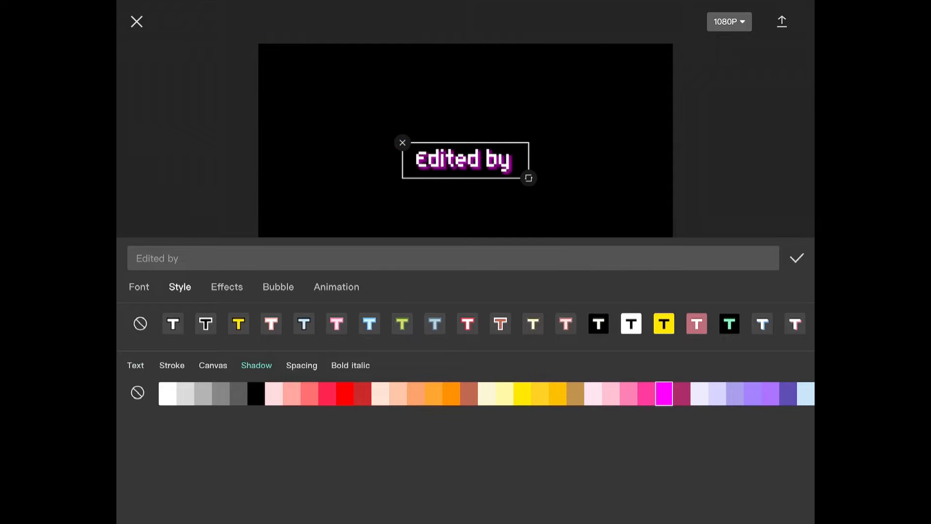
pyautogui.click(796, 258)
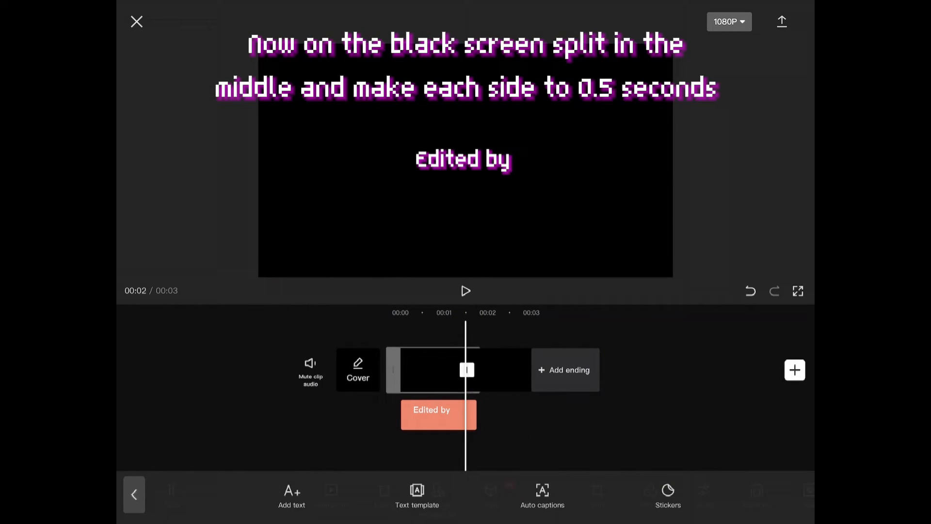
# Select the black clip on the timeline to trim it short.
pyautogui.click(438, 414)
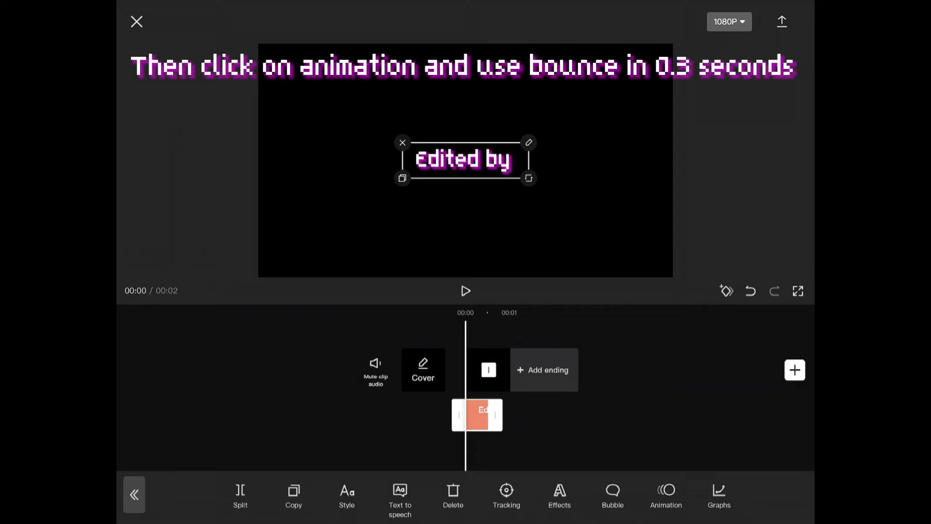
# Apply a Bounce In entrance to "Edited by" lasting 0.3 seconds.
pyautogui.click(666, 496)
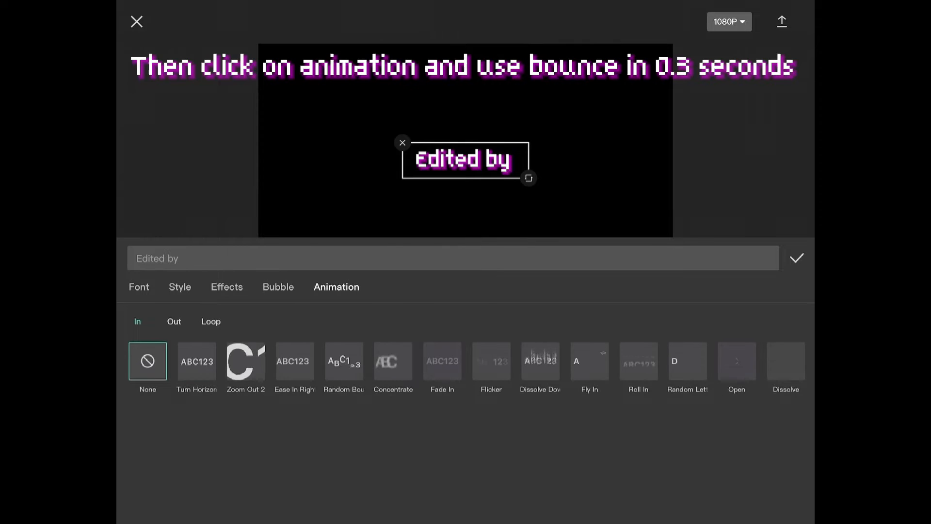
pyautogui.hscroll(-3)
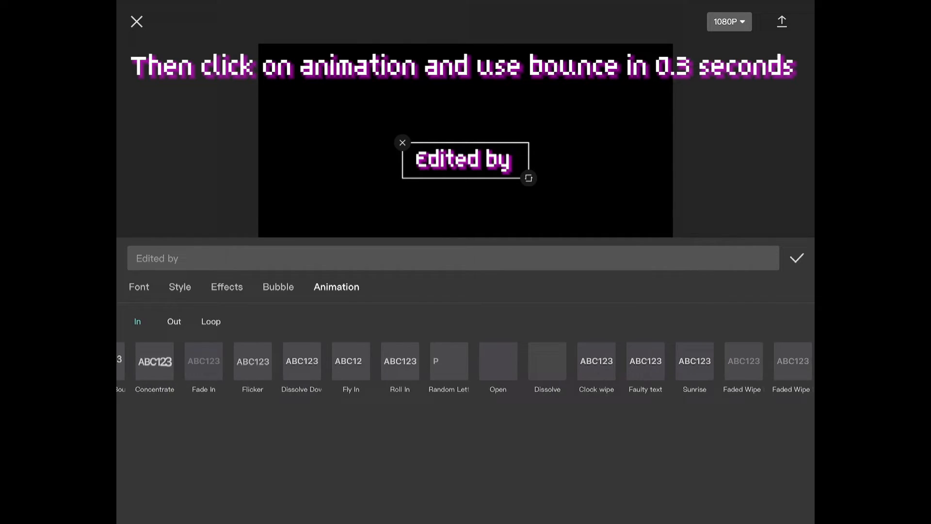
pyautogui.hscroll(-3)
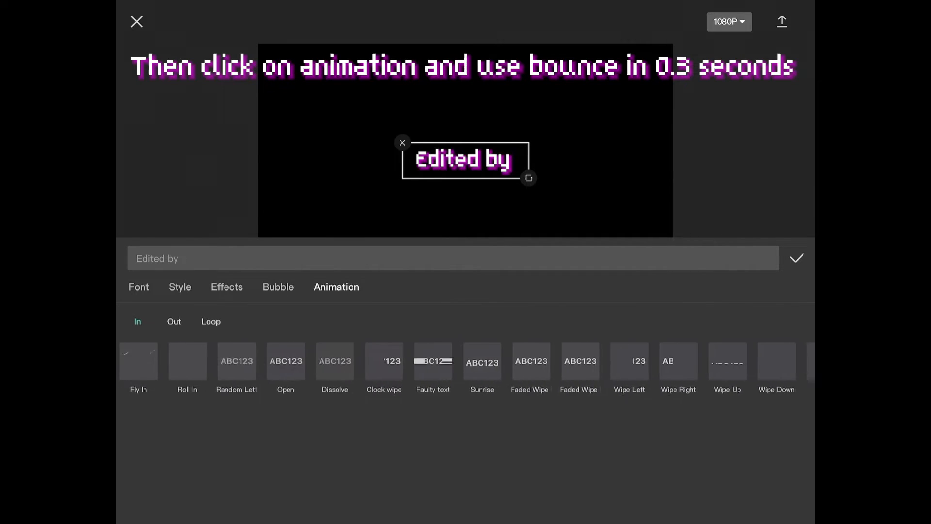
pyautogui.hscroll(-3)
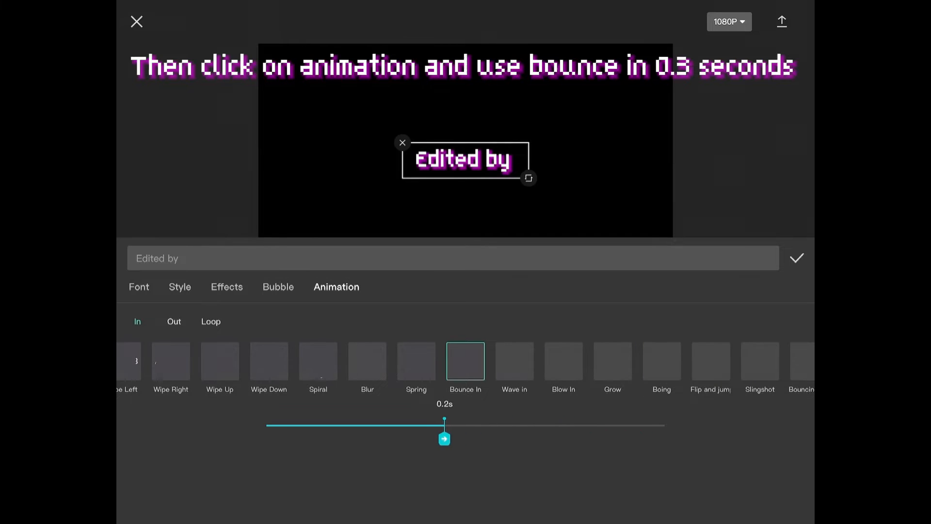
pyautogui.moveTo(444, 439); pyautogui.dragTo(474, 438)
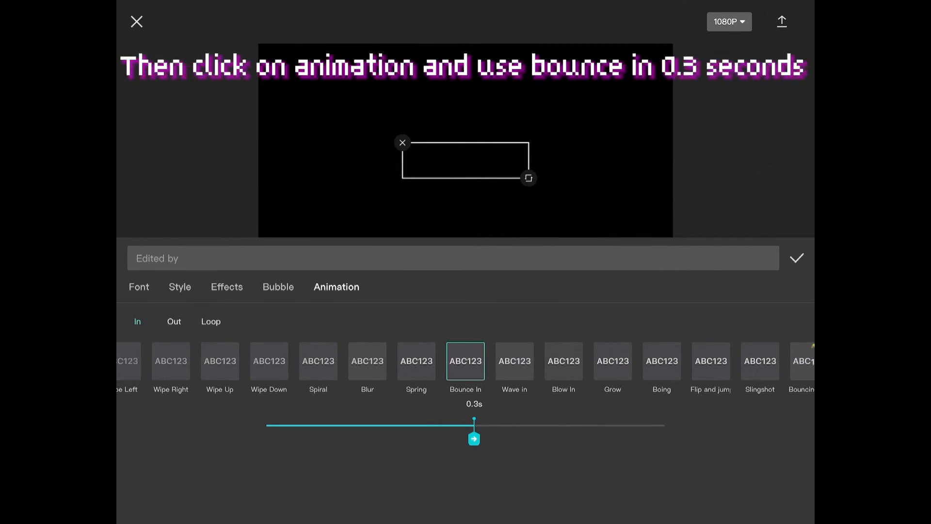
pyautogui.click(174, 321)
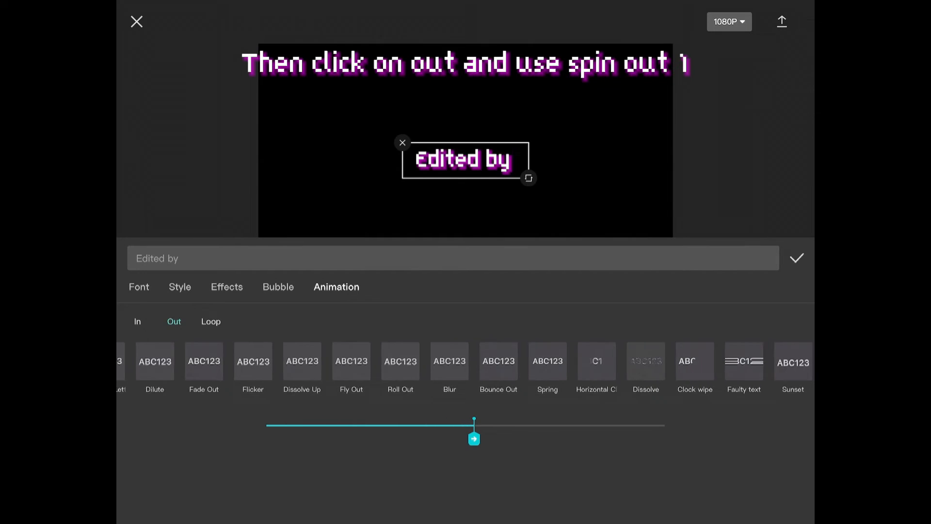
# Apply the Spin Out 1 exit animation to the "Edited by" text.
pyautogui.hscroll(-3)
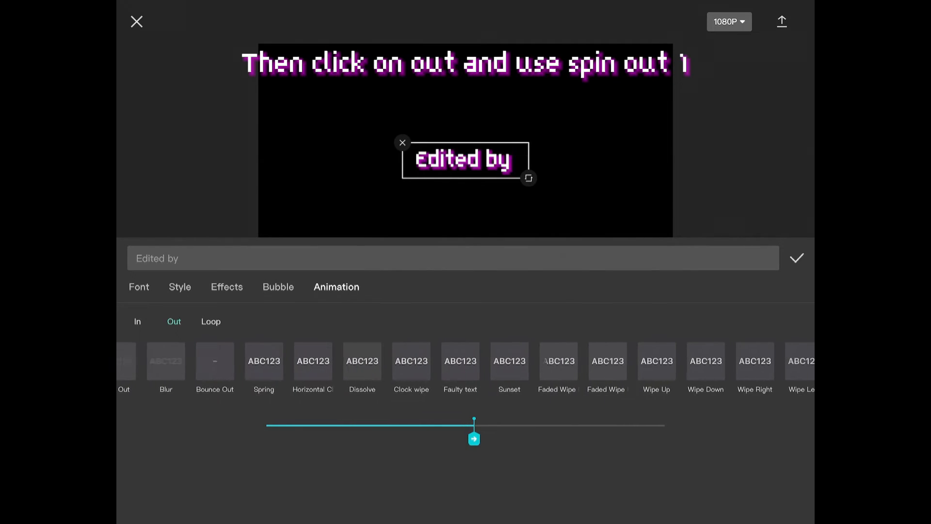
pyautogui.hscroll(3)
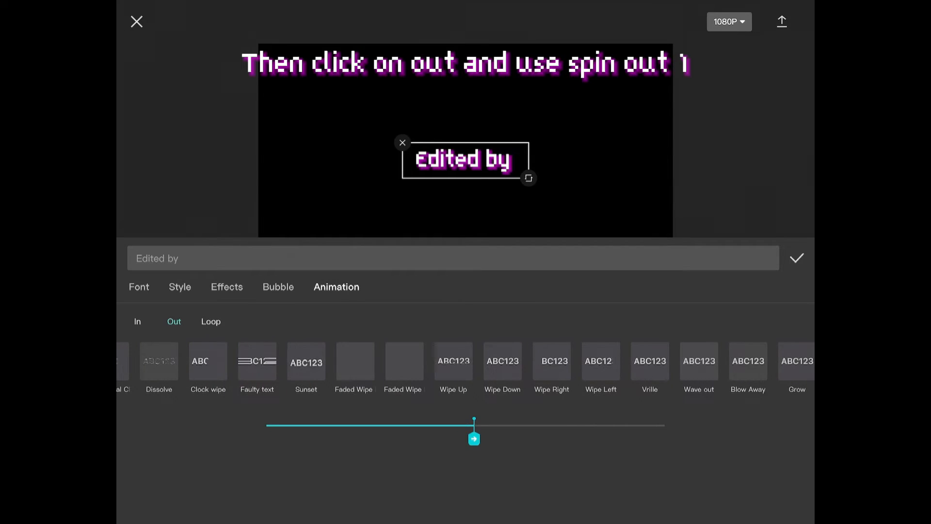
pyautogui.hscroll(-3)
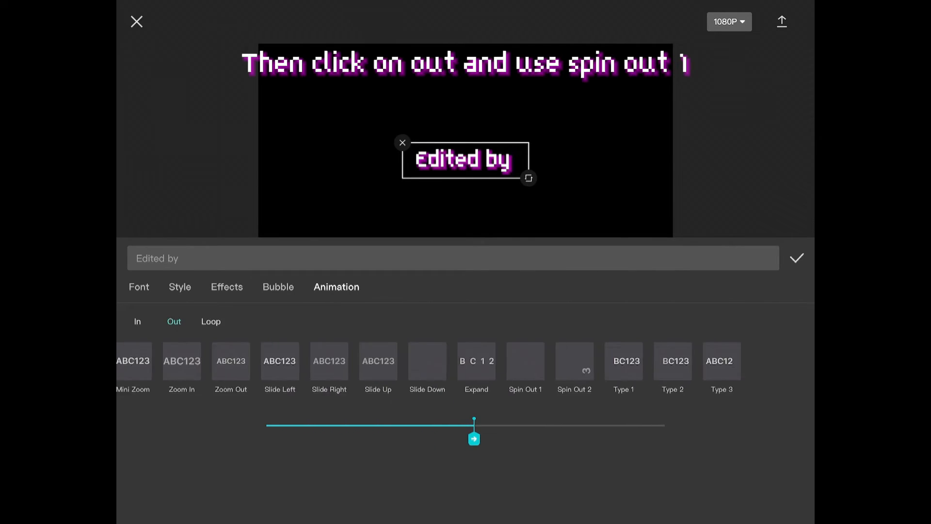
pyautogui.hscroll(-3)
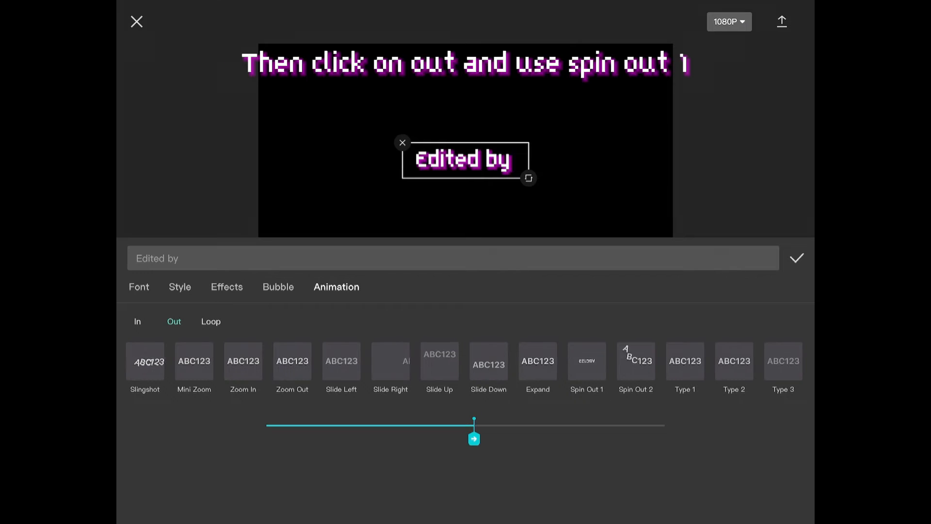
pyautogui.click(586, 361)
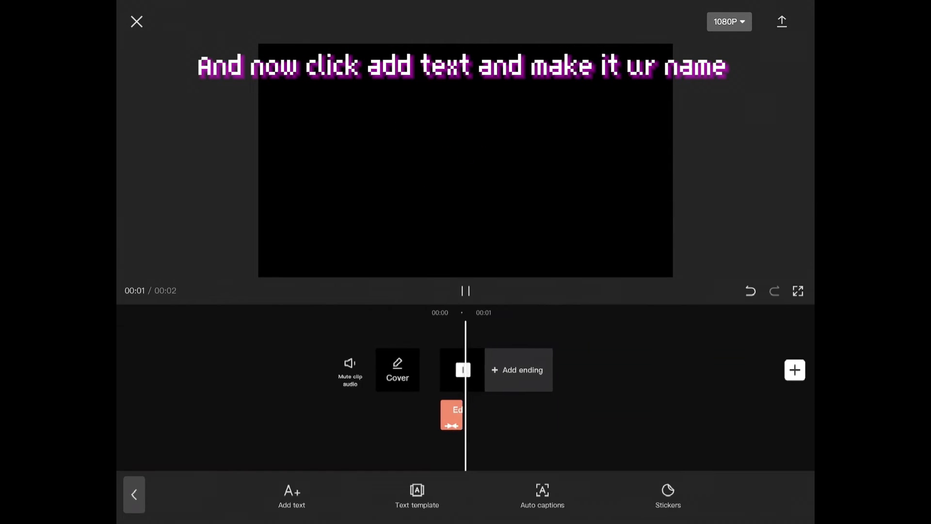
# Stop playback and add a second text layer for the editor's name in the same style.
pyautogui.click(465, 292)
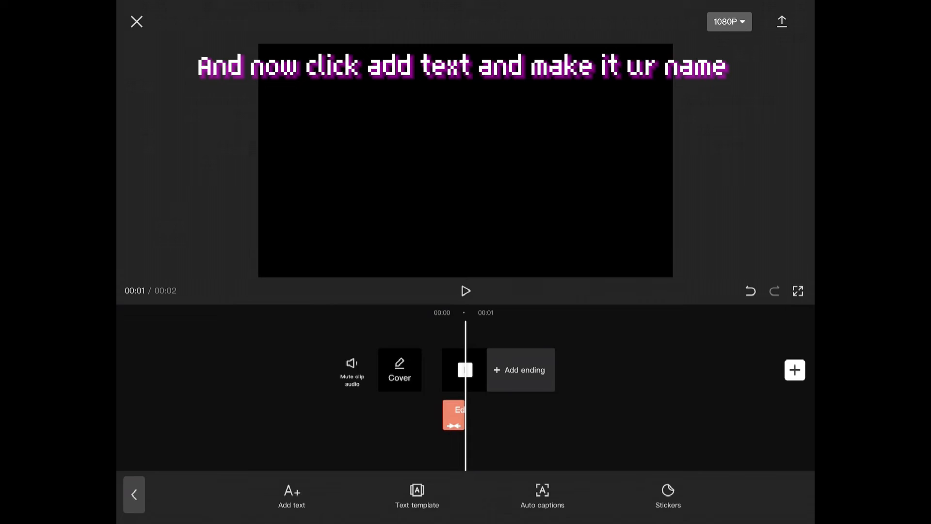
pyautogui.click(291, 495)
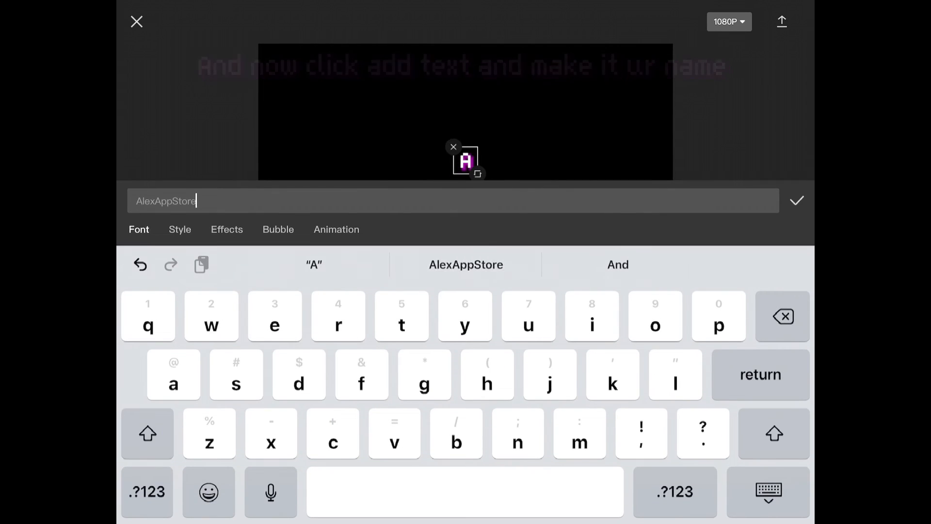
pyautogui.click(180, 229)
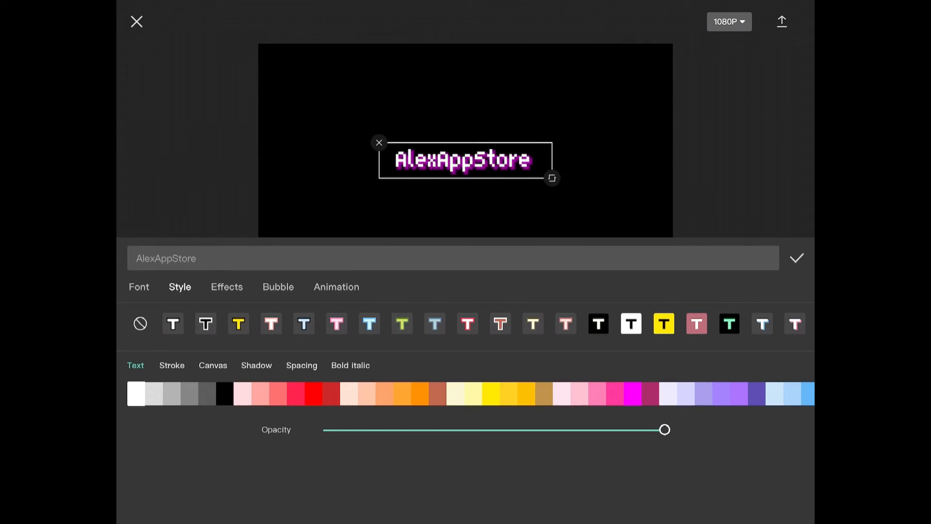
pyautogui.click(337, 287)
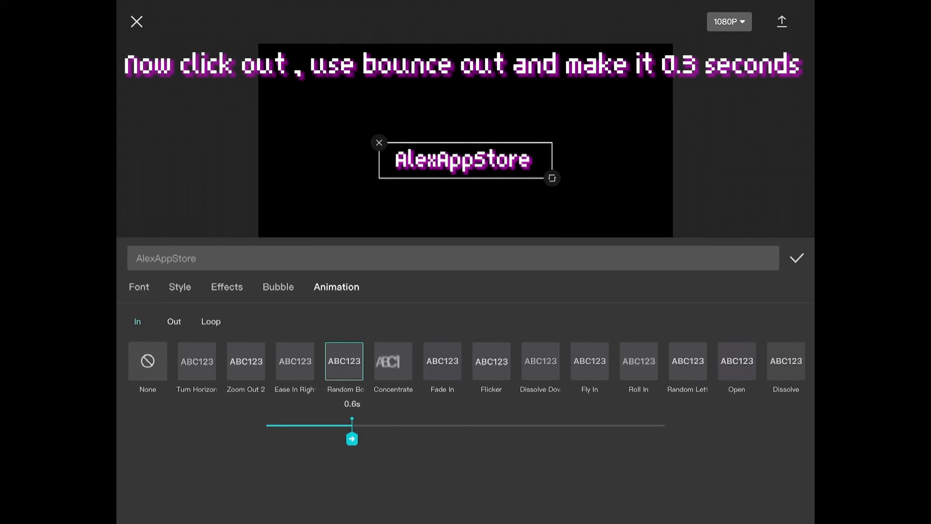
# Give the name a 0.5s Random Bounce entrance and a Bounce Out exit, then select its clip.
pyautogui.moveTo(352, 422); pyautogui.dragTo(334, 422)
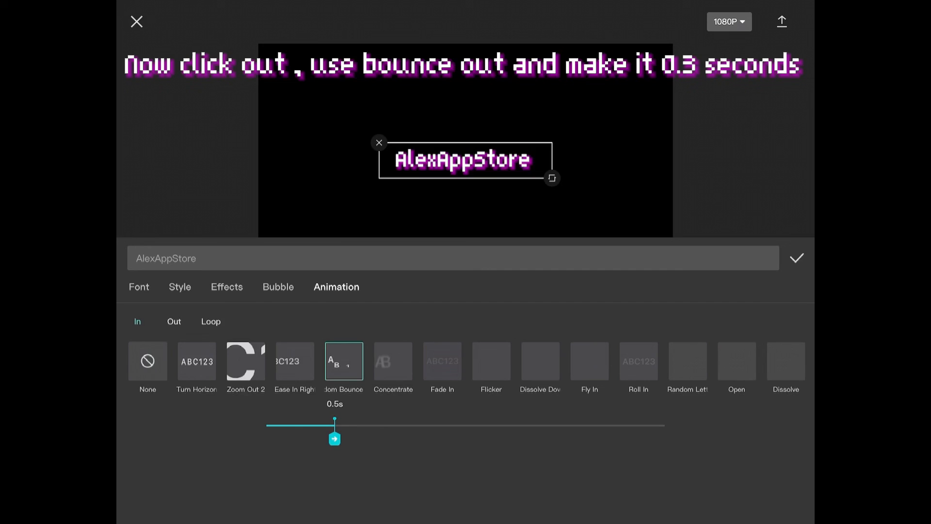
pyautogui.click(173, 321)
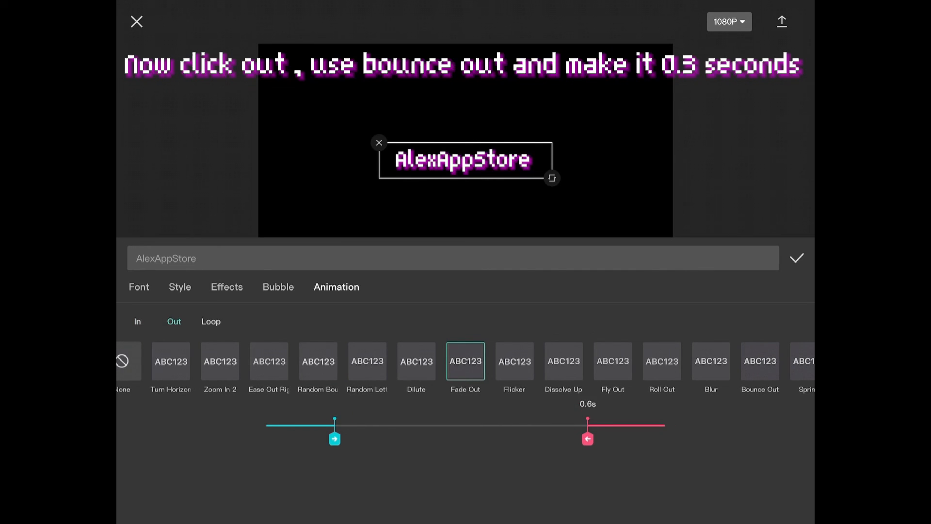
pyautogui.moveTo(588, 438); pyautogui.dragTo(599, 438)
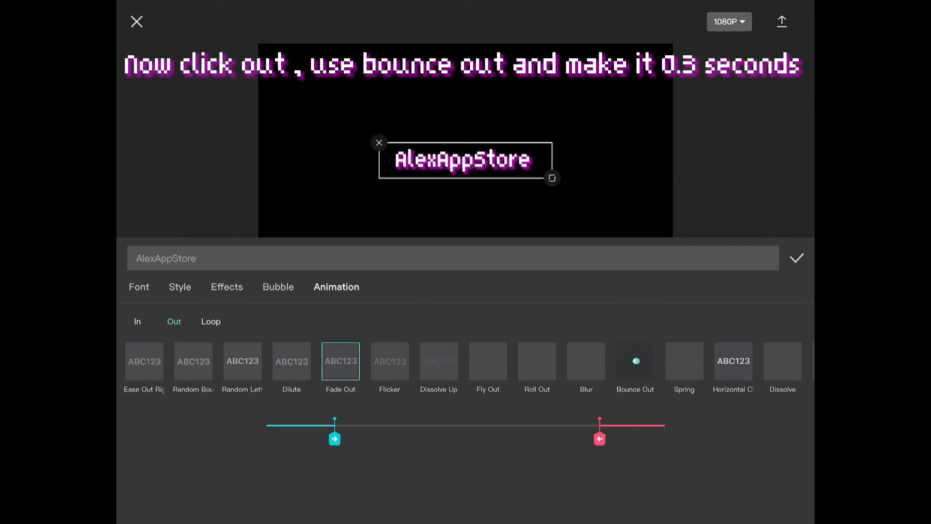
pyautogui.click(796, 258)
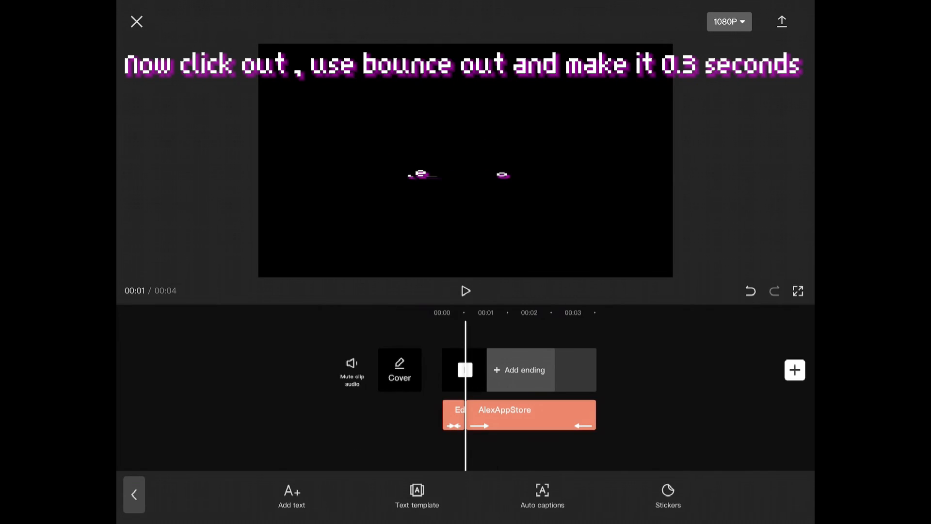
pyautogui.click(510, 414)
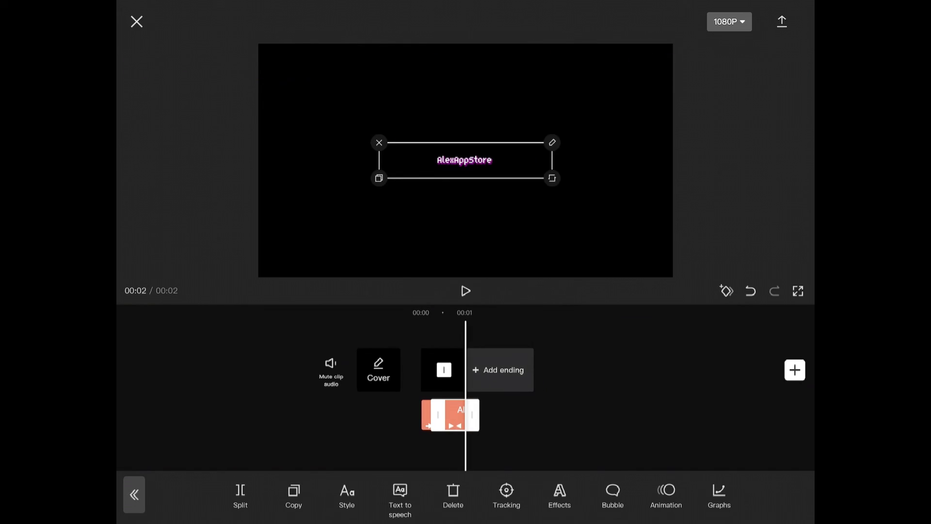